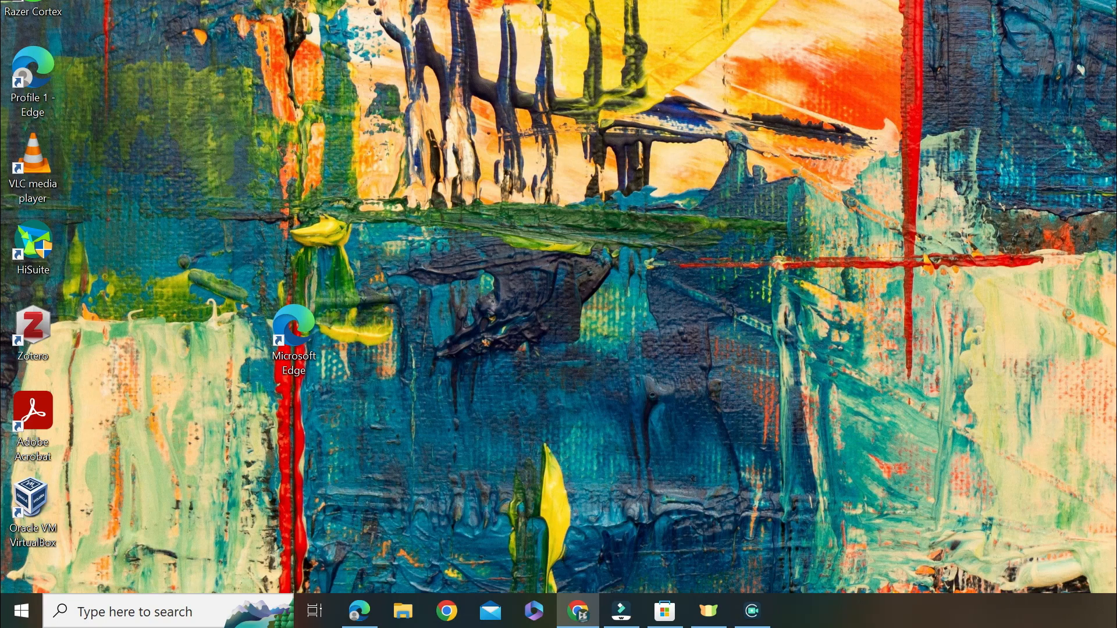
# Search the Start menu for 'turn' to surface Turn Windows features on or off
pyautogui.click(21, 610)
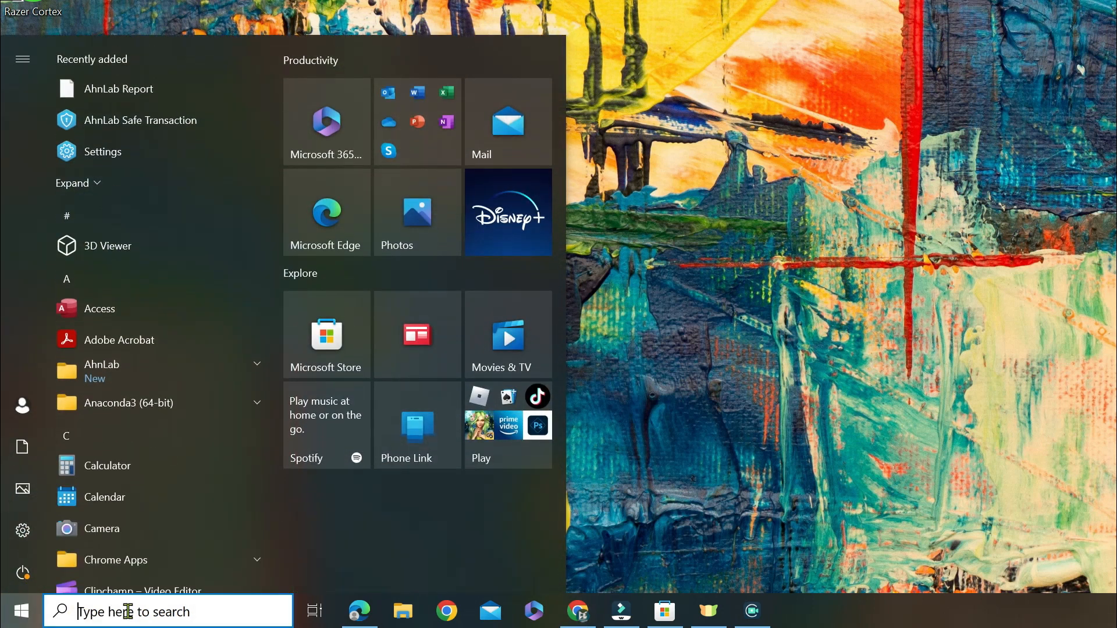
pyautogui.write('turn')
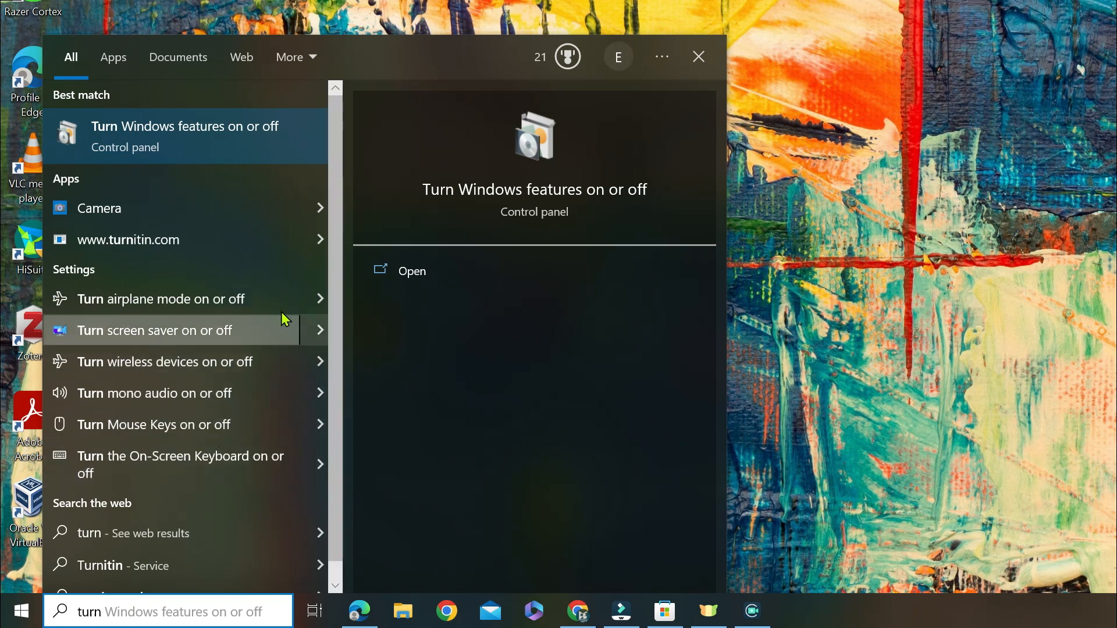
# Enable Virtual Machine Platform in the Windows Features list
pyautogui.click(411, 271)
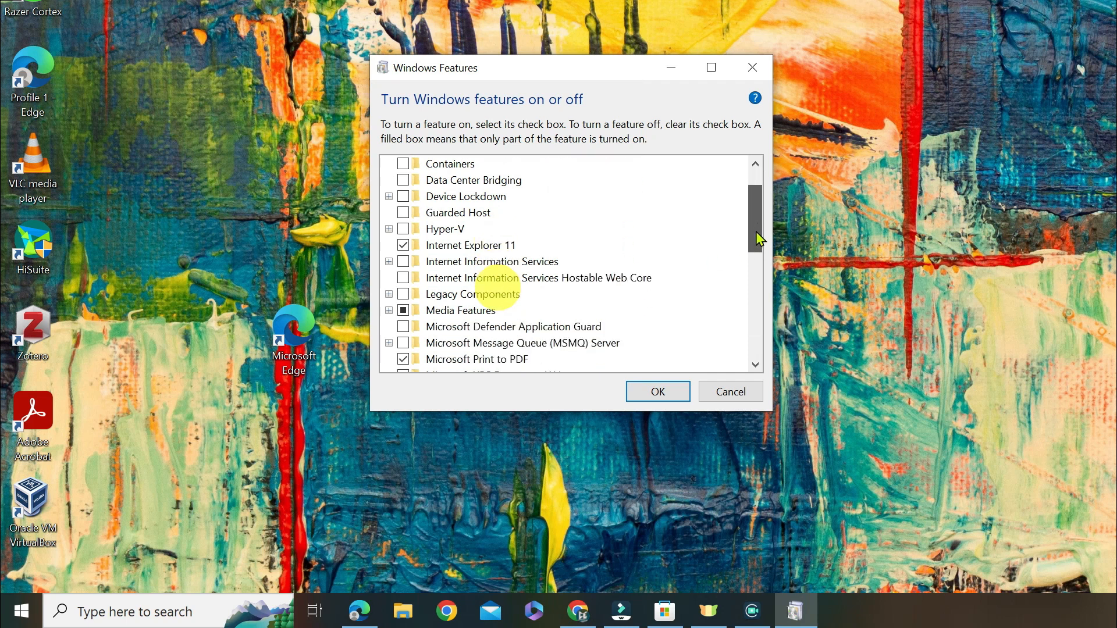
pyautogui.scroll(-3)
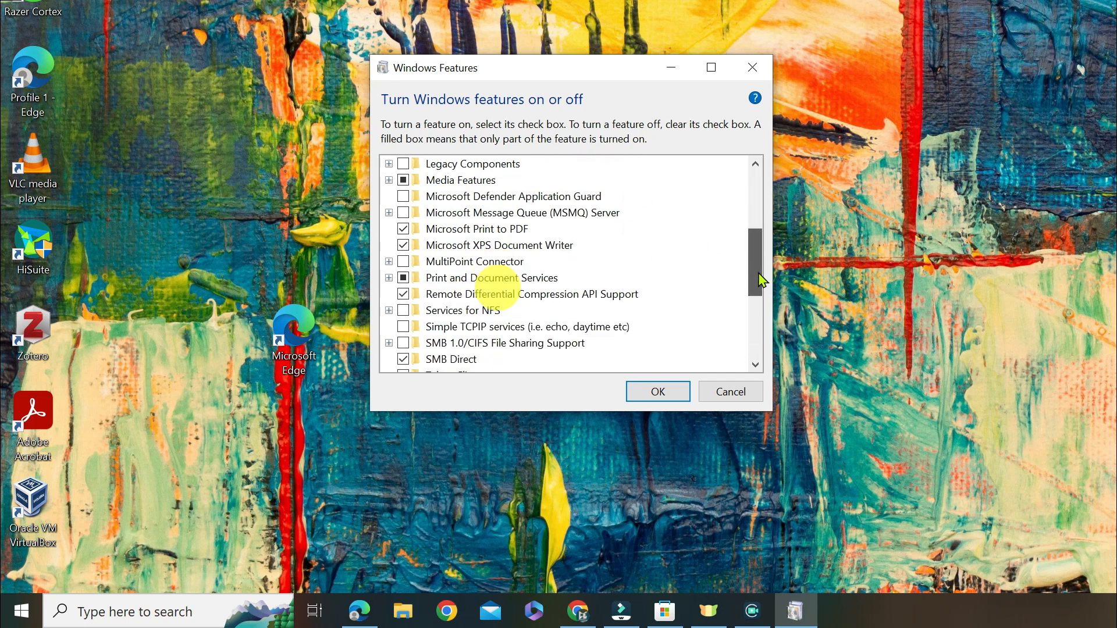
pyautogui.scroll(-3)
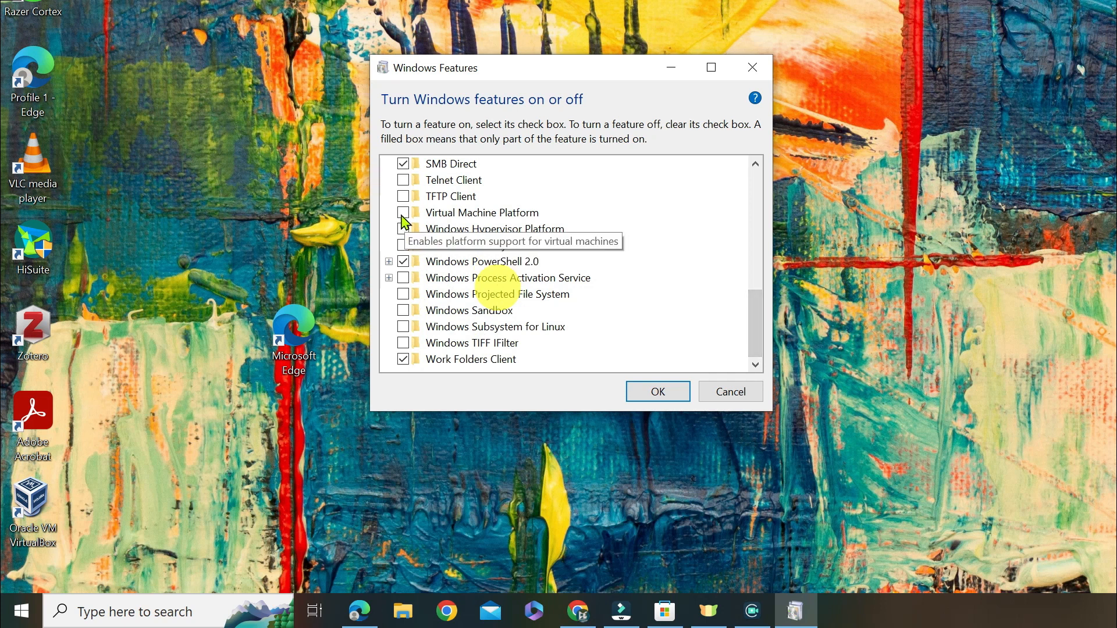
pyautogui.click(404, 212)
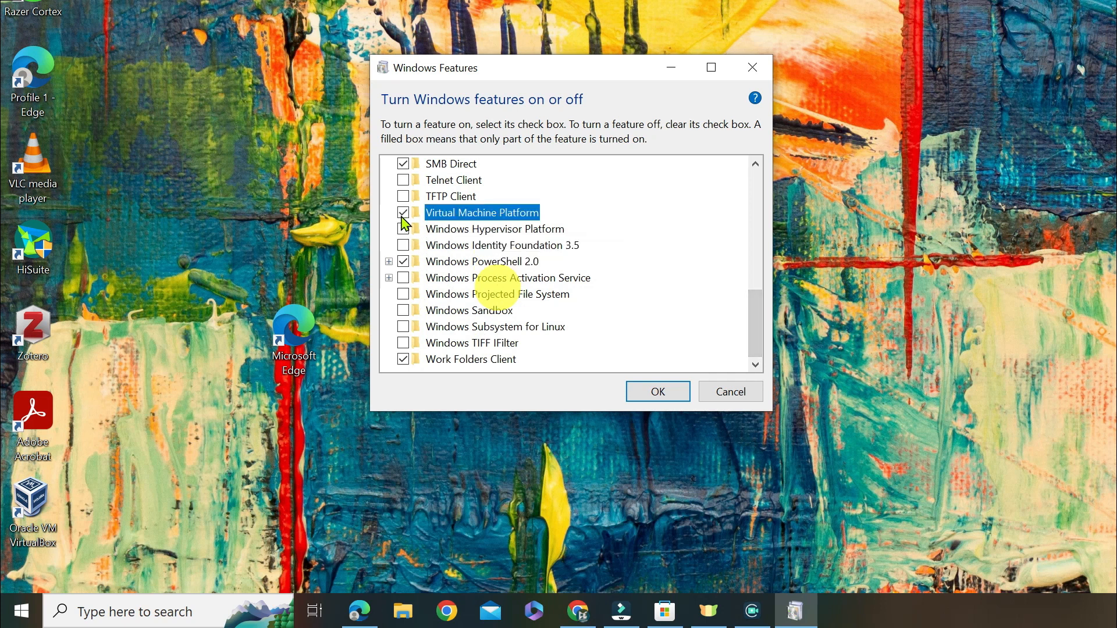
pyautogui.moveTo(404, 342)
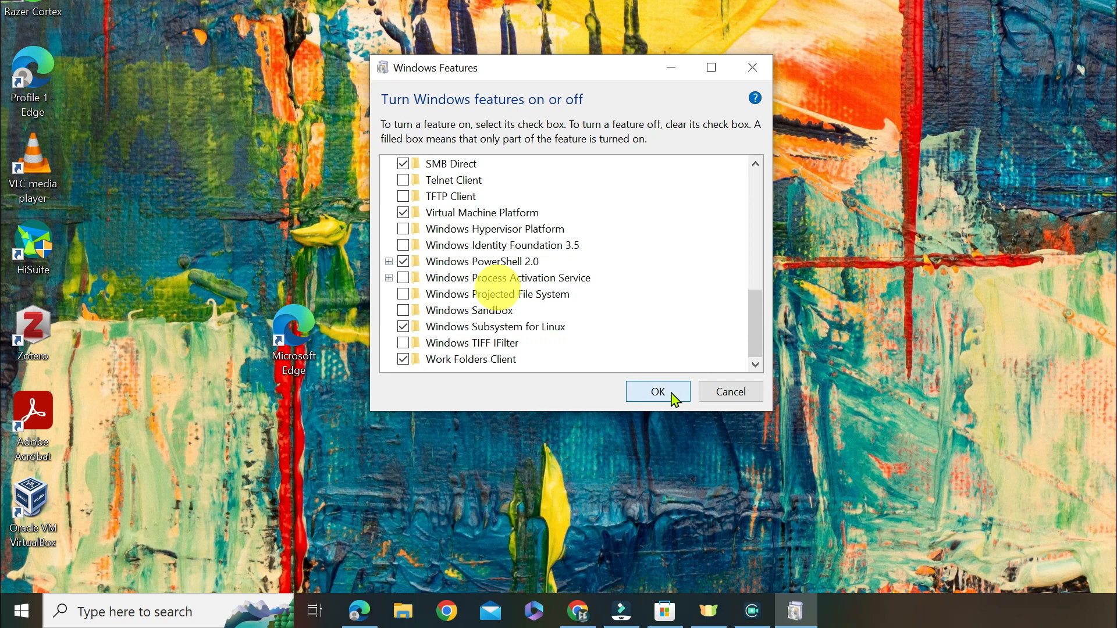
# Apply the feature changes with OK and dismiss the restart prompt
pyautogui.click(656, 391)
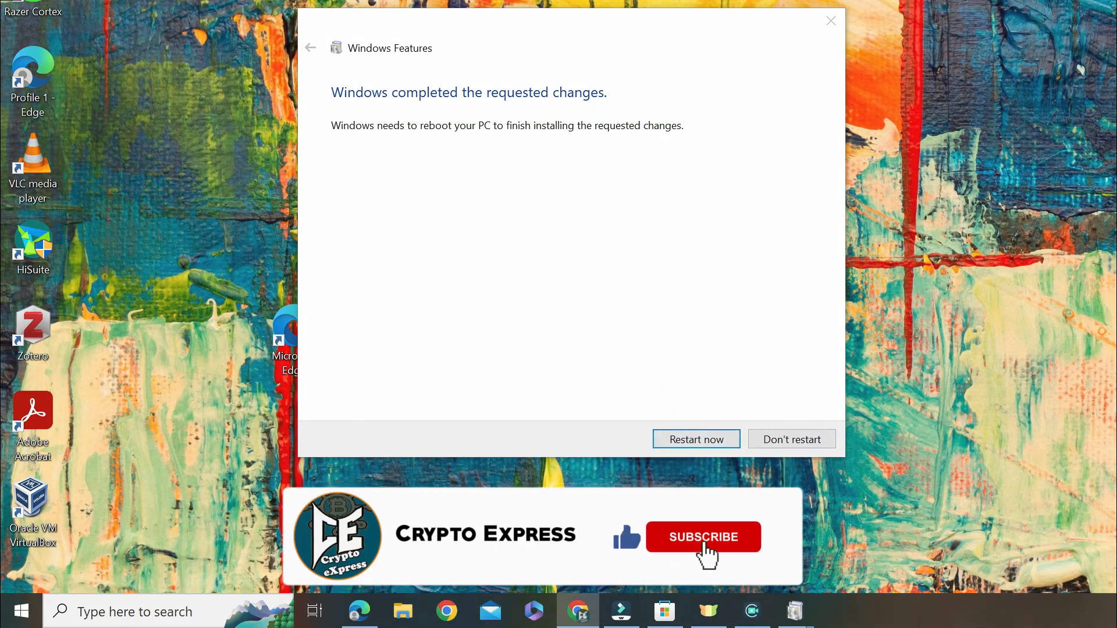
pyautogui.click(696, 439)
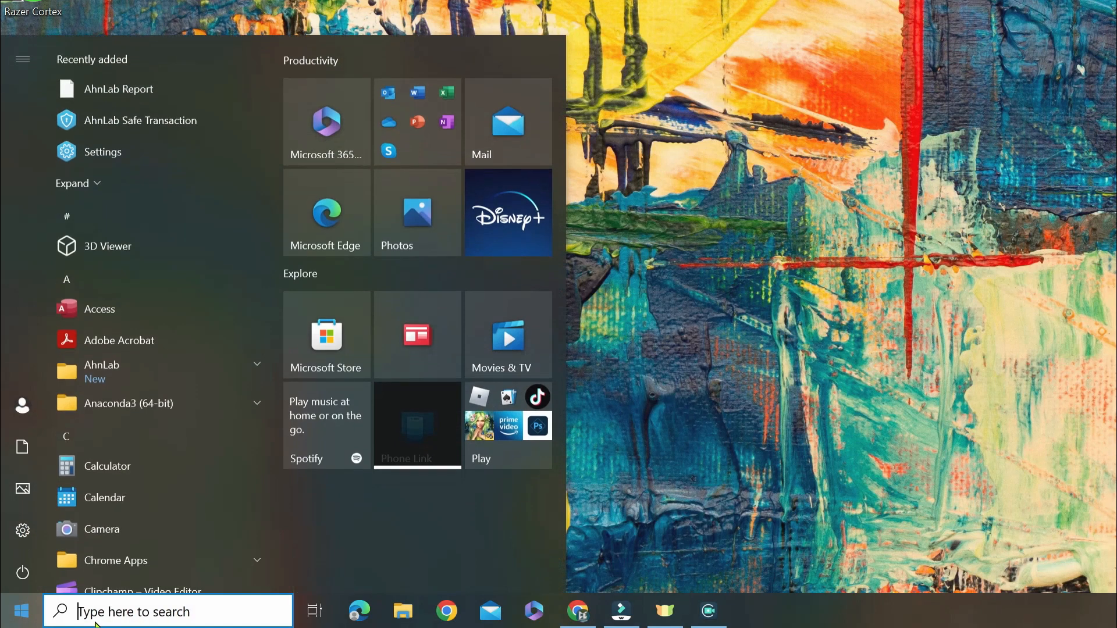
# Launch Microsoft Store from a Start menu search for 'store'
pyautogui.write('store')
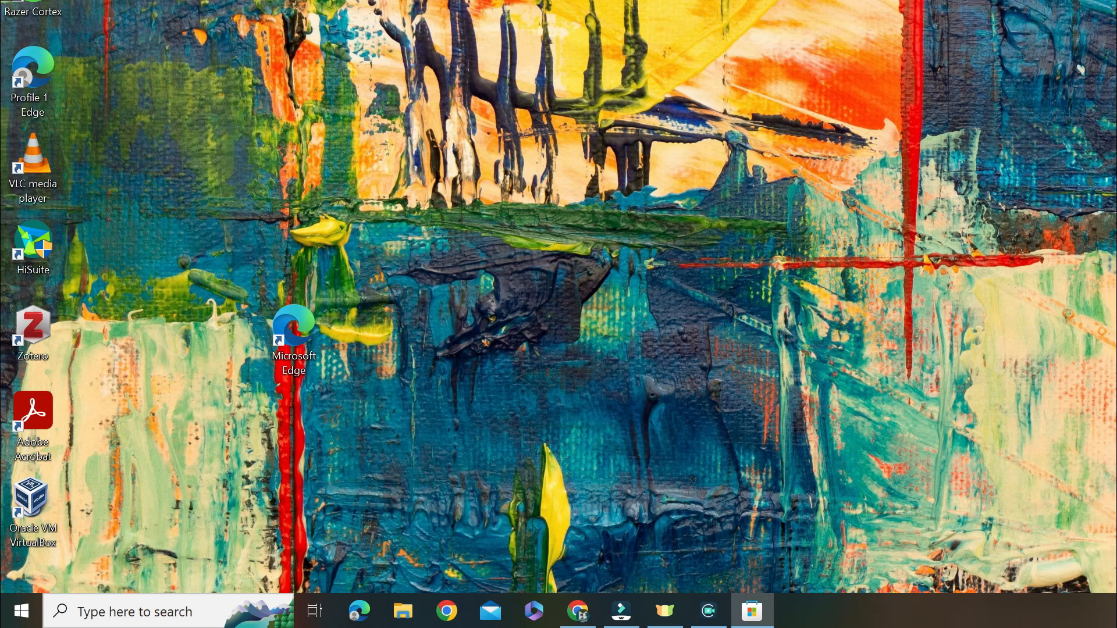
pyautogui.click(751, 611)
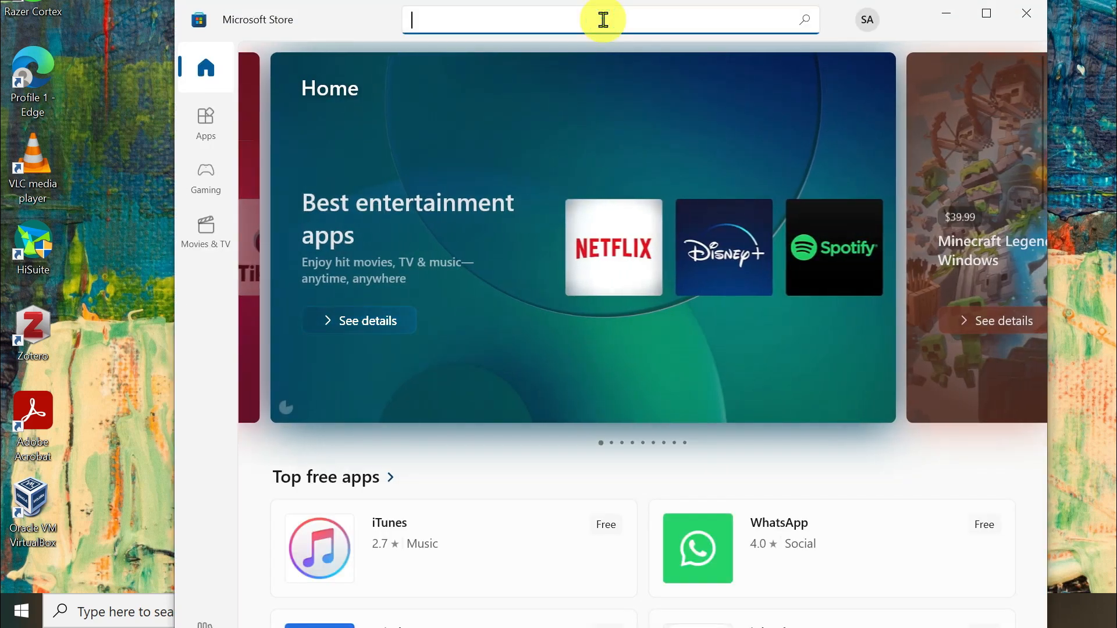
# Search the Store for 'ubuntu' and get Ubuntu 22.04.2 LTS installing
pyautogui.write('ubun')
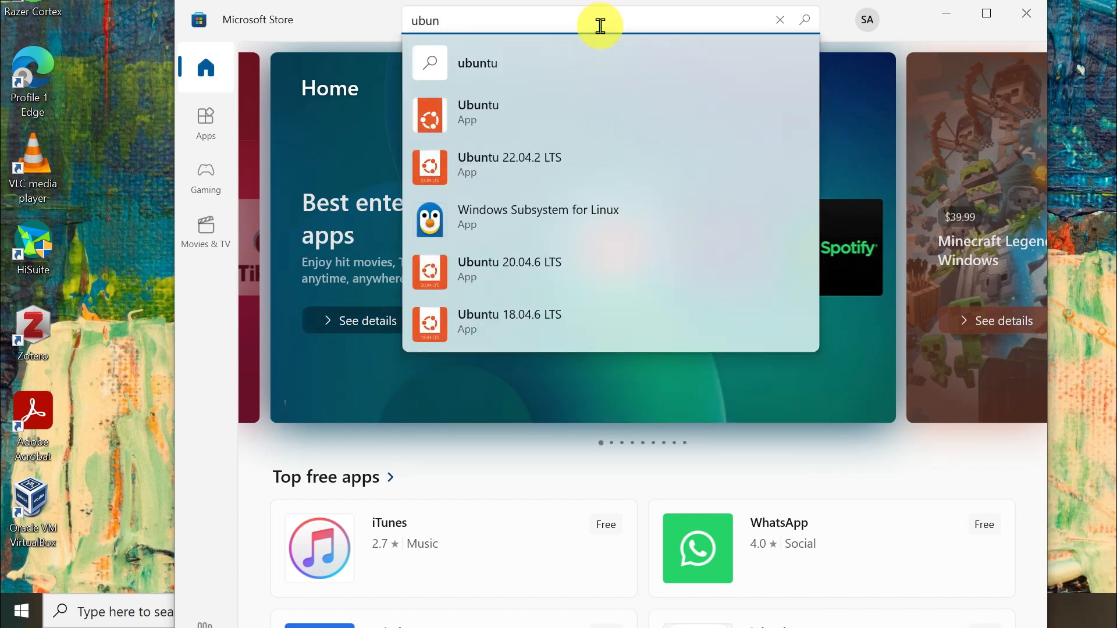
pyautogui.press('enter')
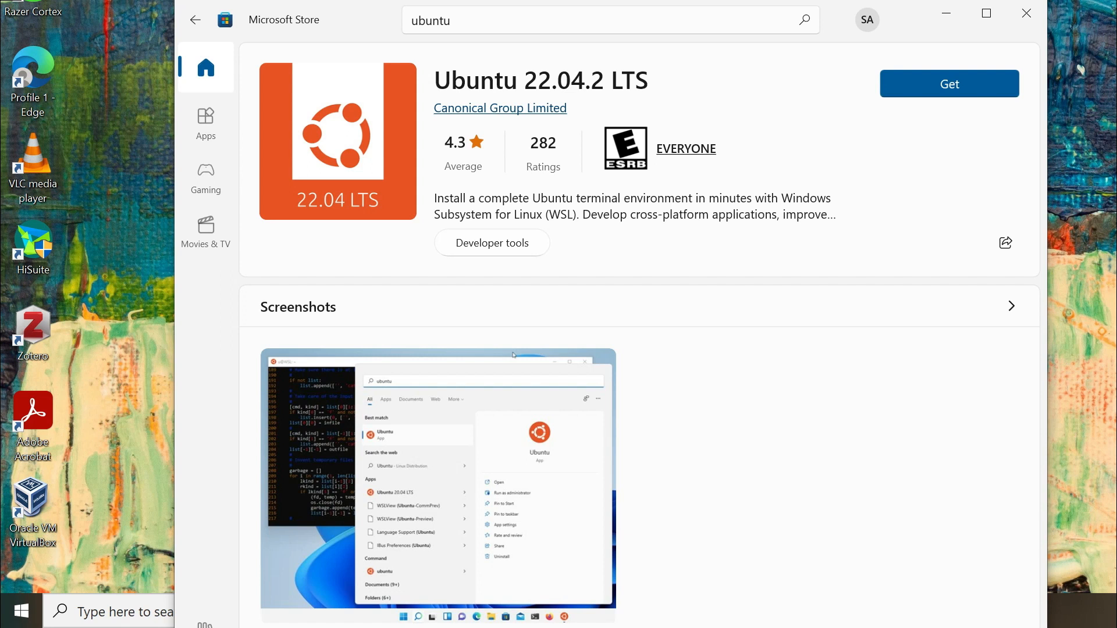
pyautogui.click(948, 84)
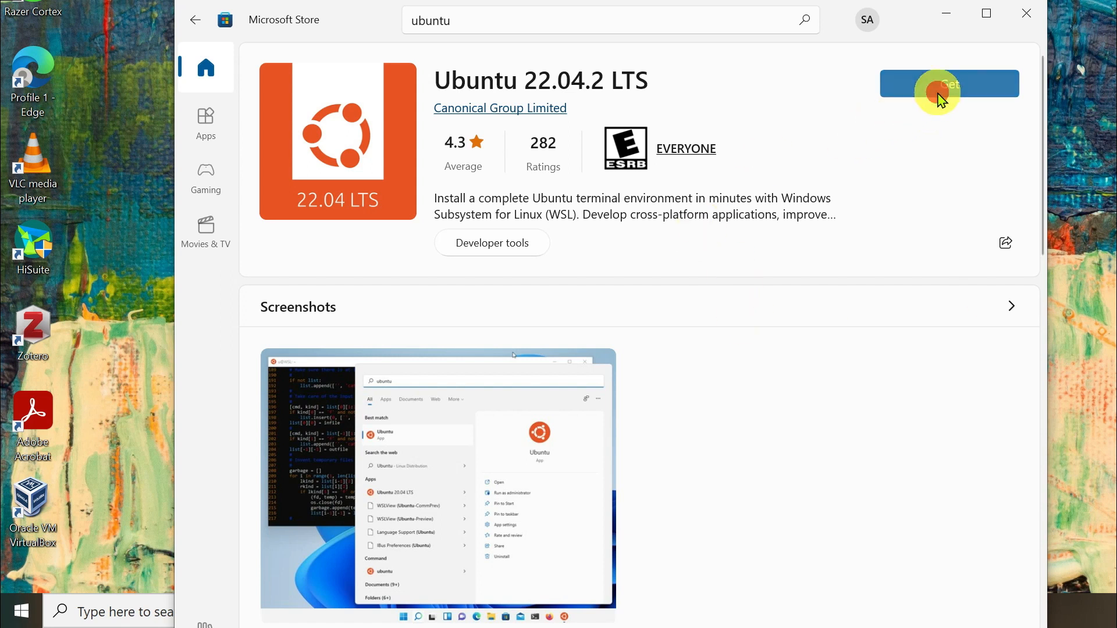
pyautogui.click(948, 84)
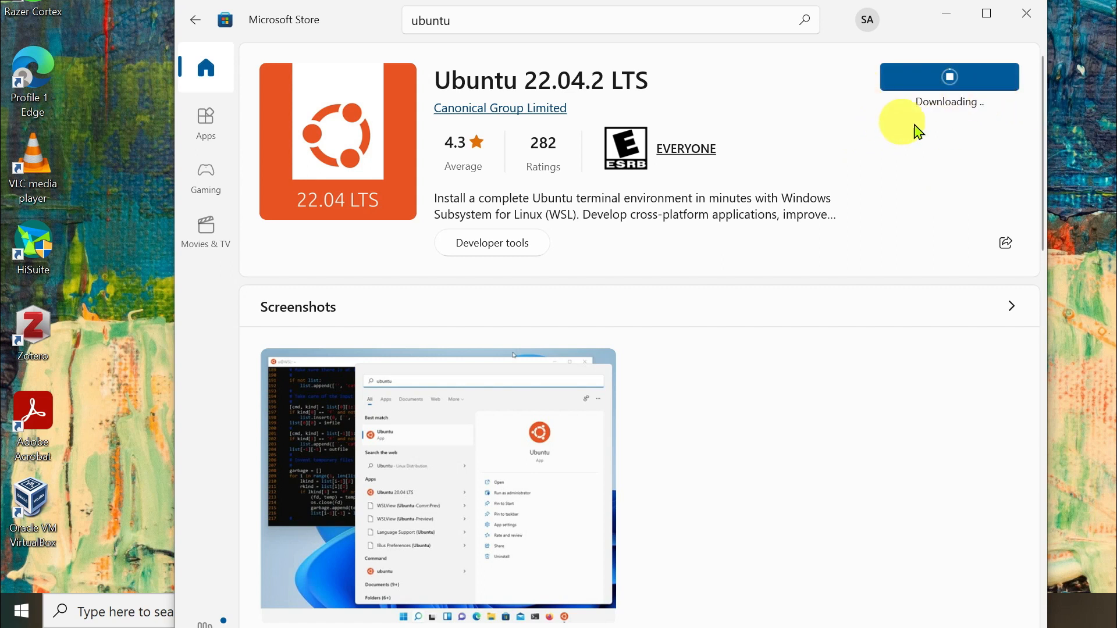
pyautogui.moveTo(944, 110)
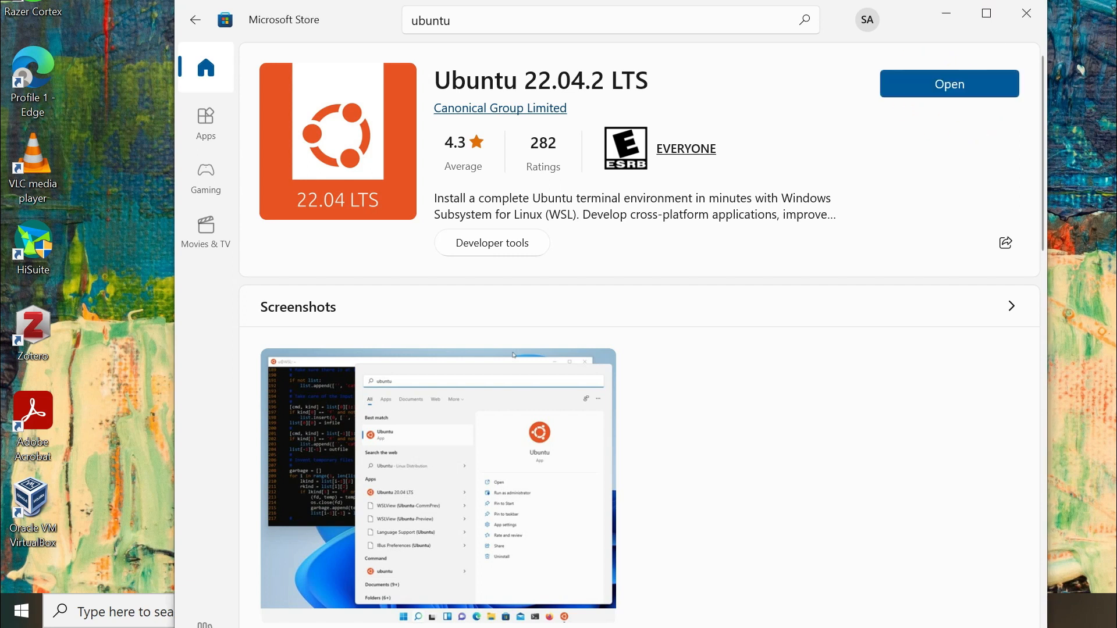
# Launch Ubuntu and create UNIX user 'express' with a confirmed password
pyautogui.click(948, 84)
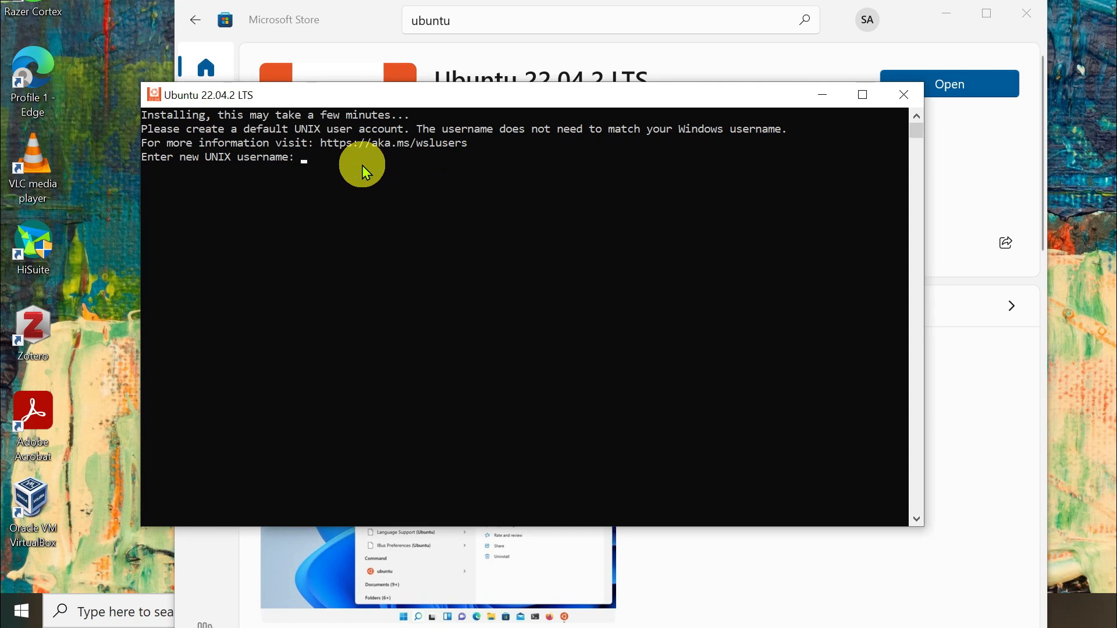
pyautogui.write('express')
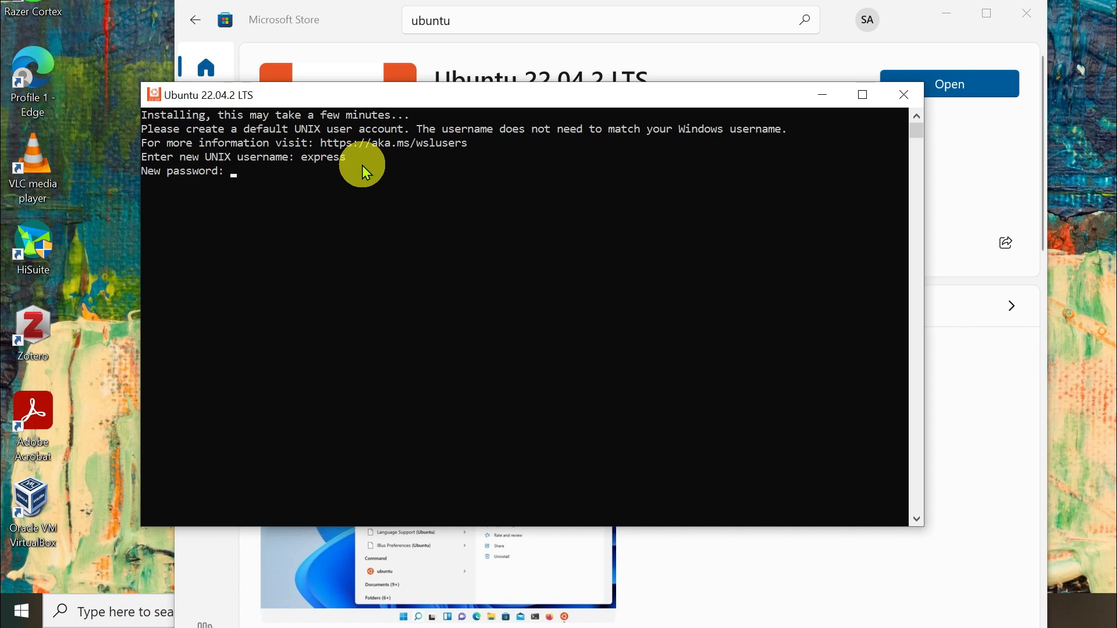
pyautogui.press('enter')
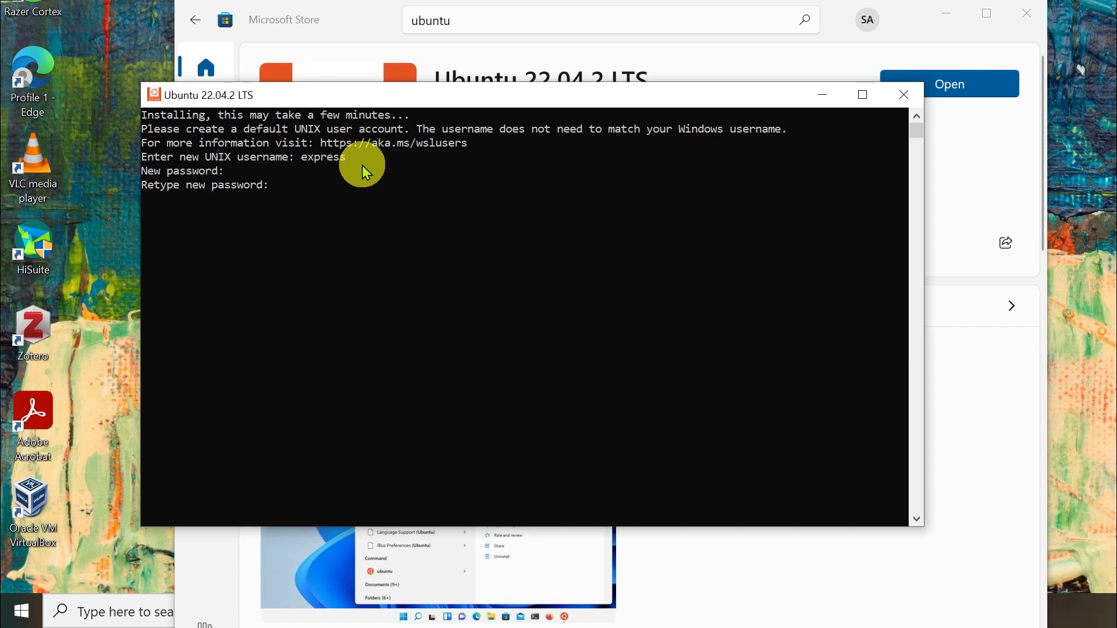
pyautogui.press('Enter')
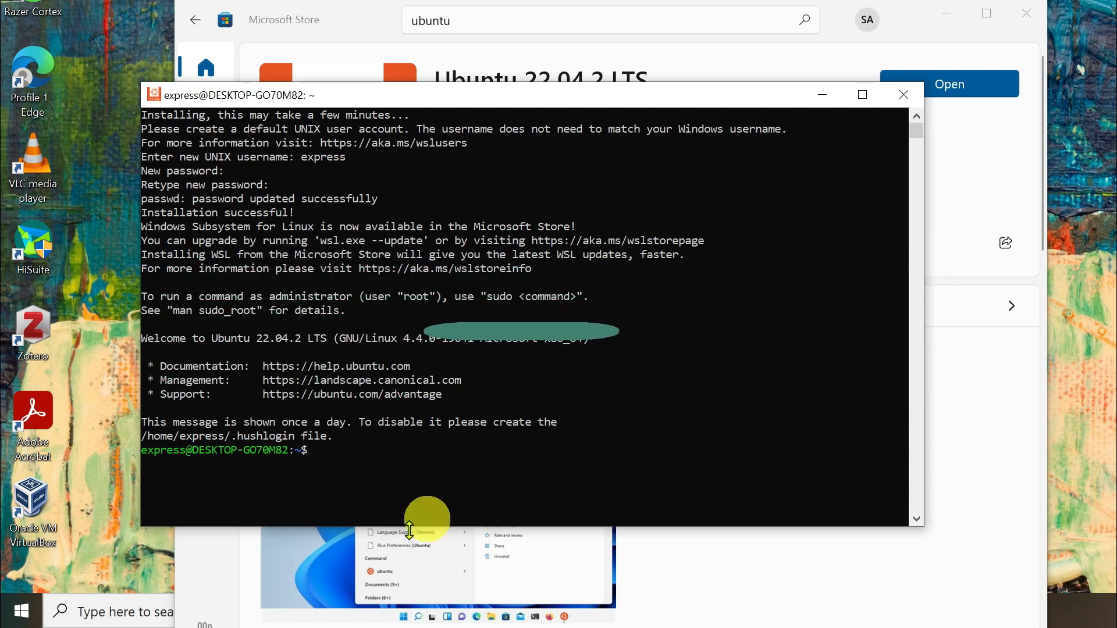
# Run 'sudo apt update && sudo apt upgrade -y' with the account password
pyautogui.write('sudo apt update && sudo apt upgrade -y')
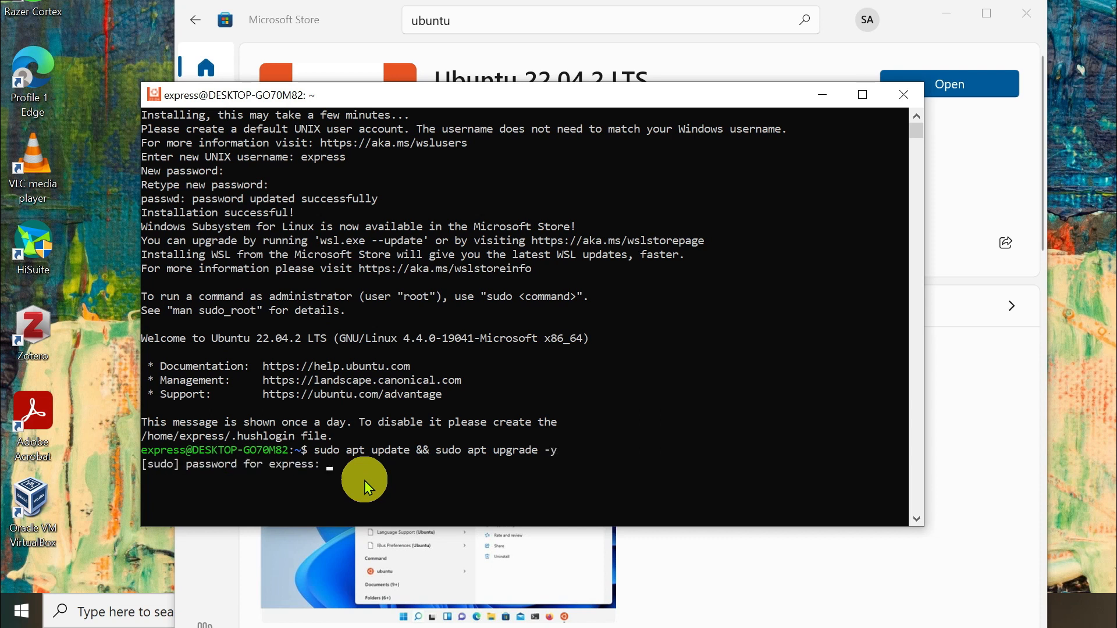
pyautogui.press('Enter')
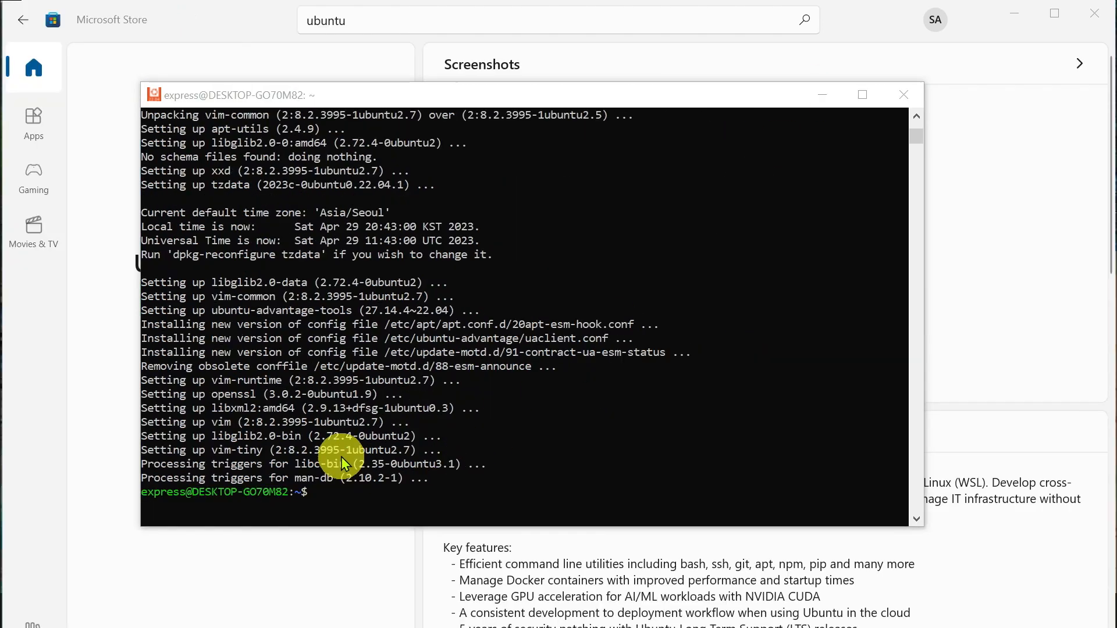
pyautogui.moveTo(373, 513)
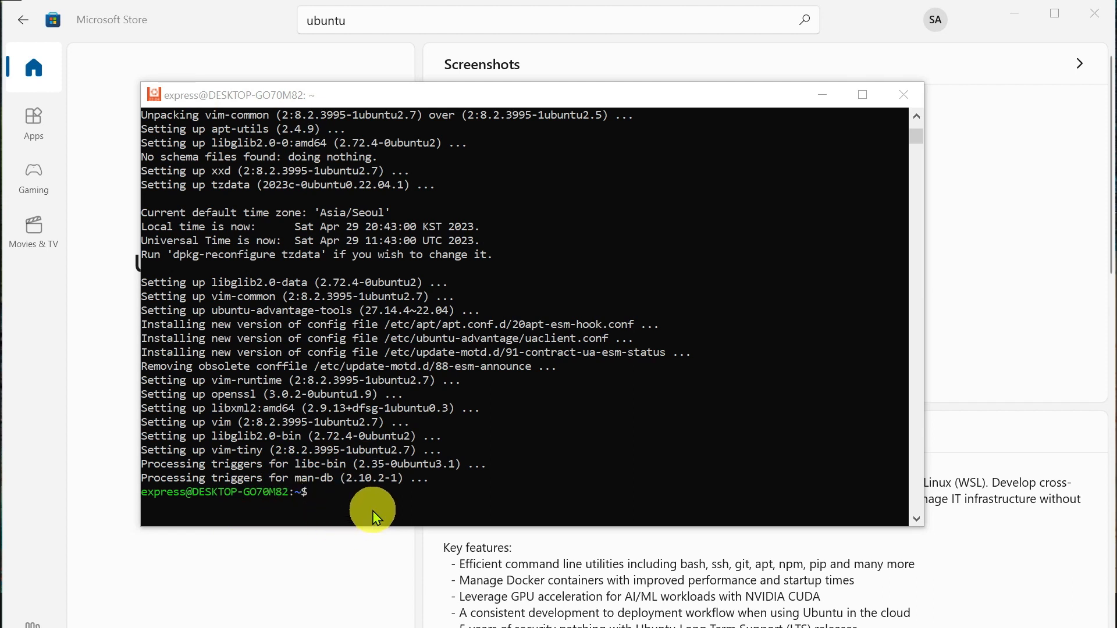
pyautogui.click(558, 20)
pyautogui.write('wsl')
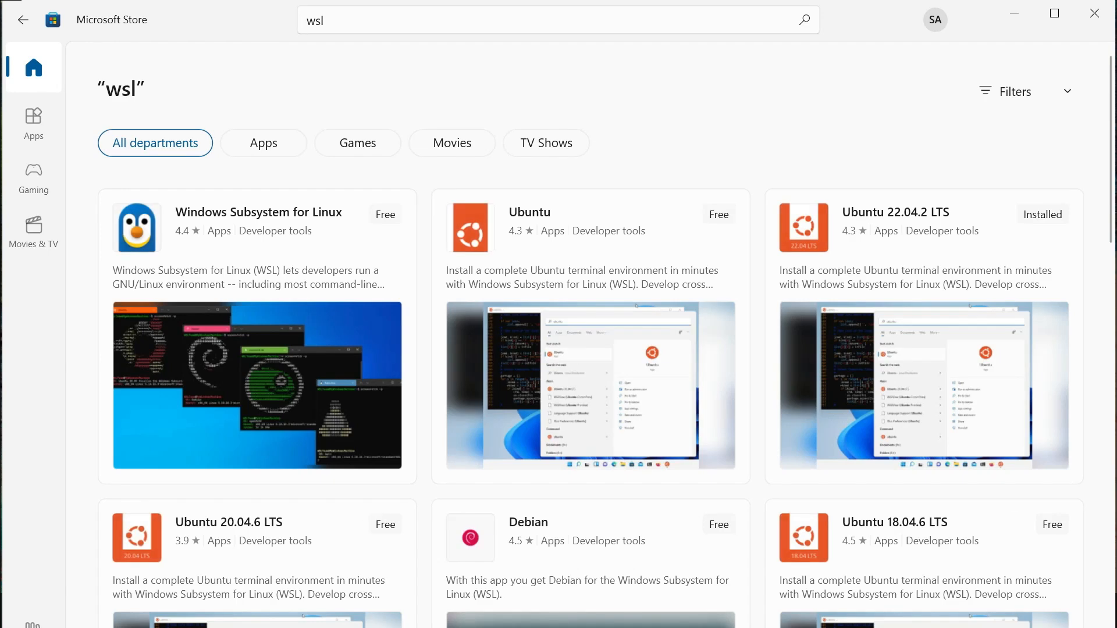
pyautogui.moveTo(312, 271)
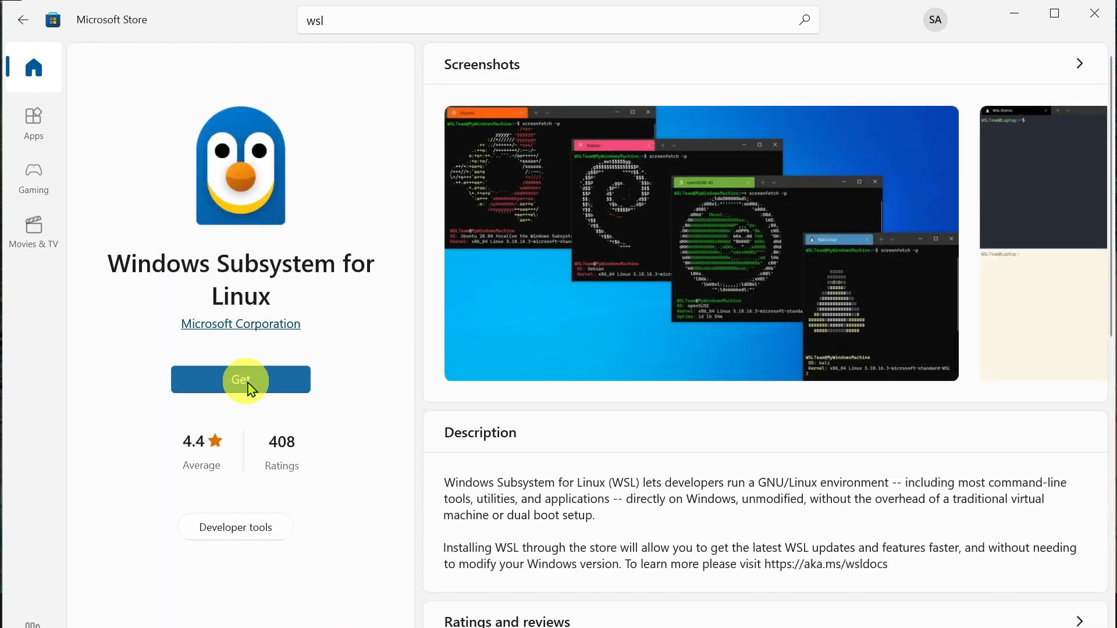
# Get the Windows Subsystem for Linux app so its download begins
pyautogui.click(240, 379)
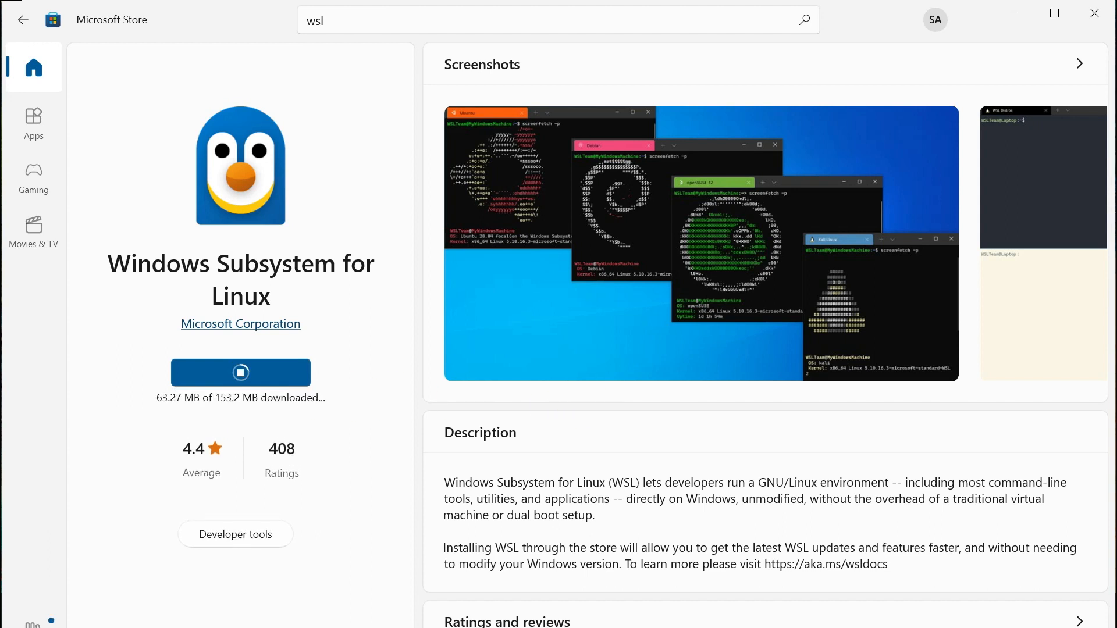